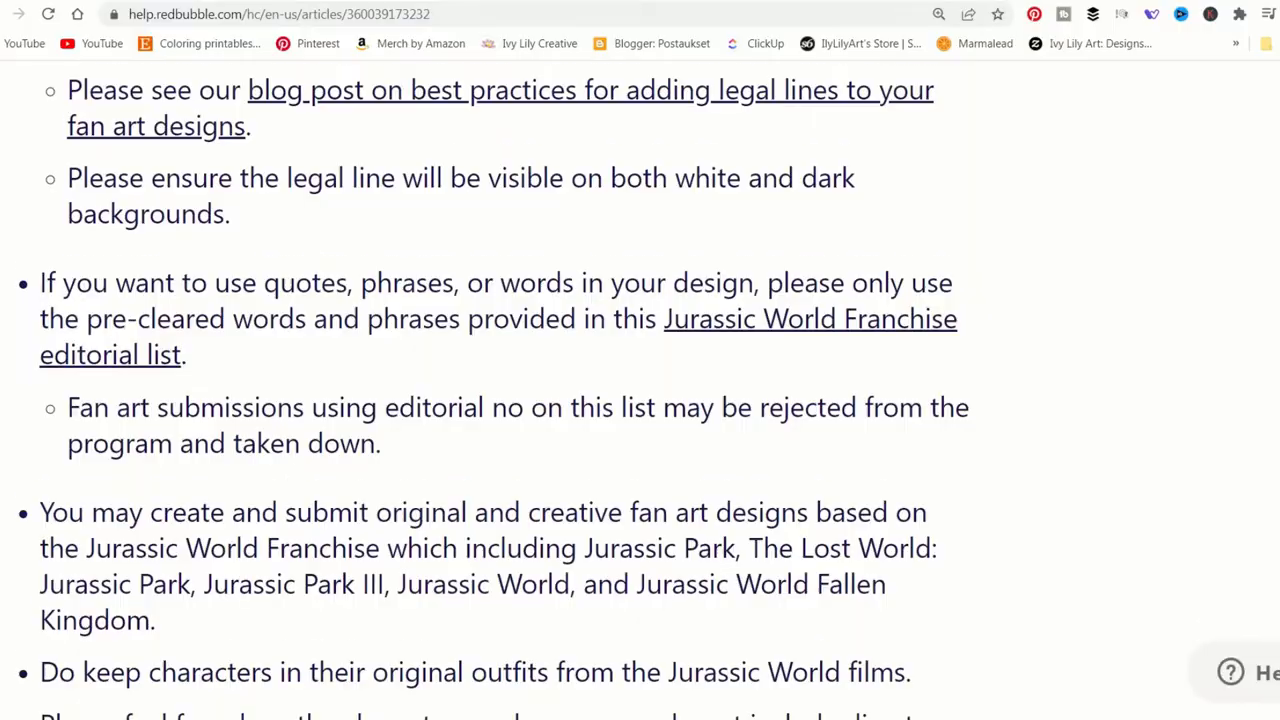
scroll(down, 3)
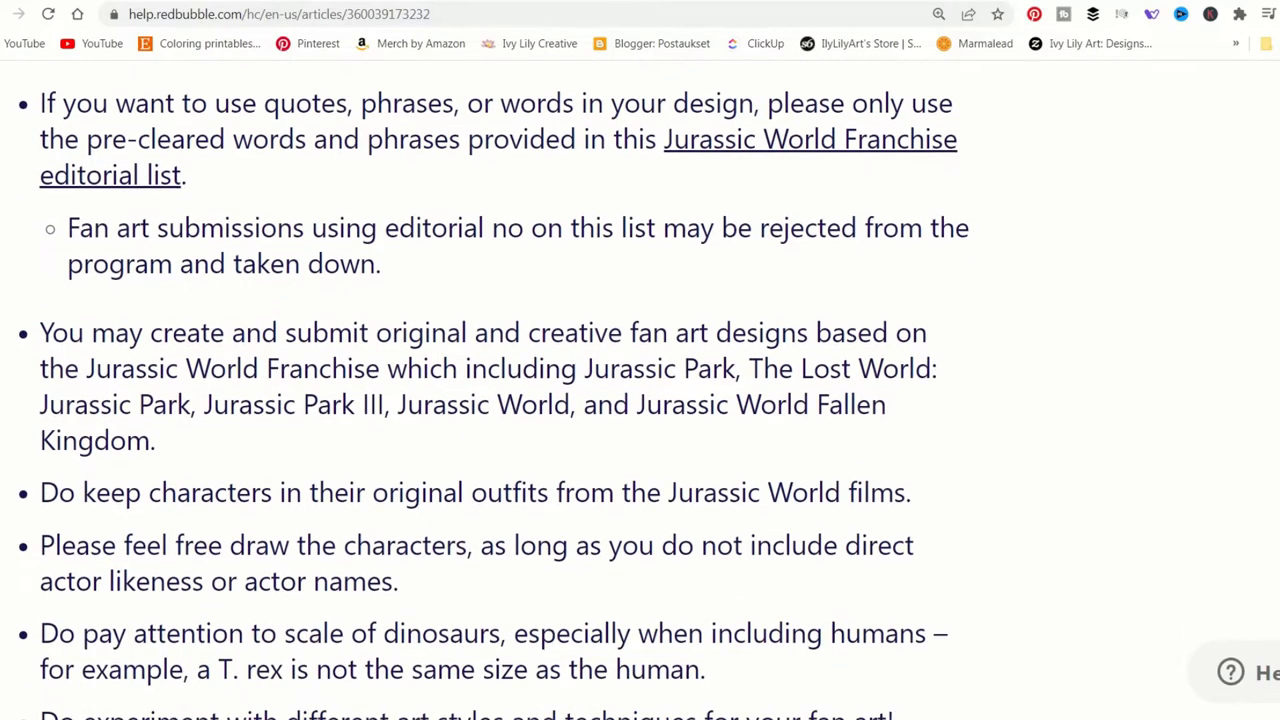
scroll(down, 3)
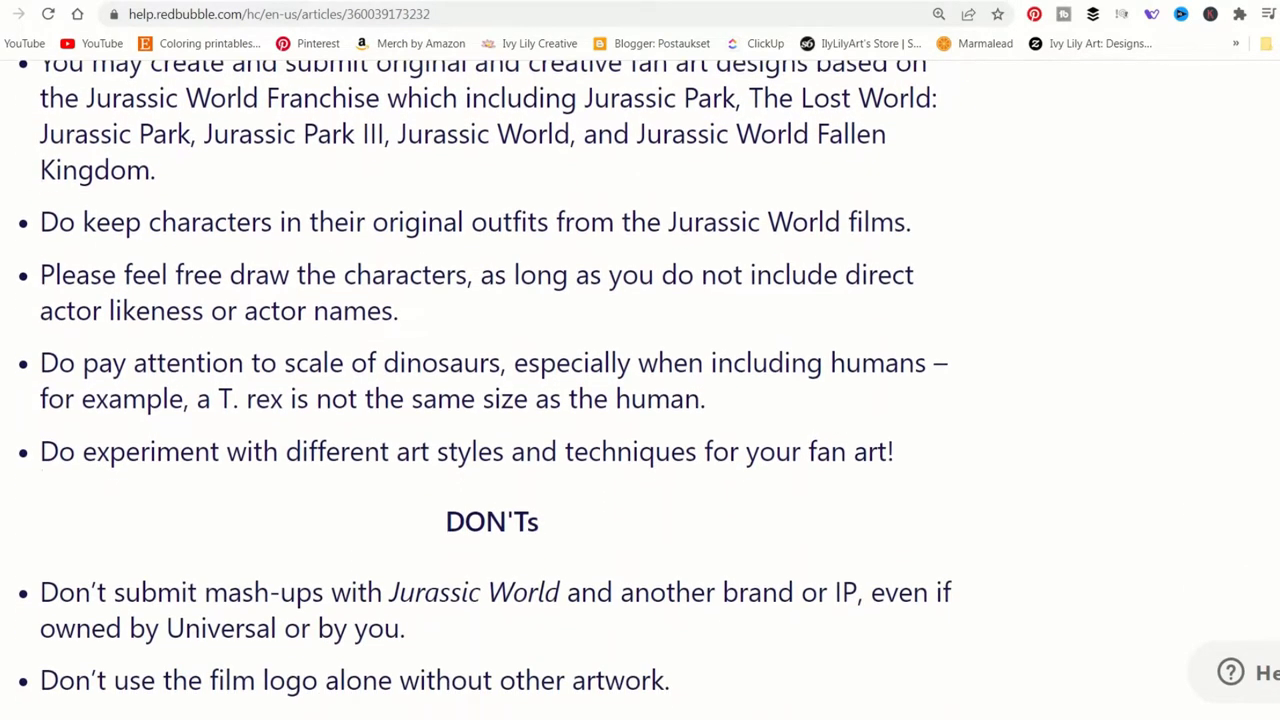
scroll(down, 3)
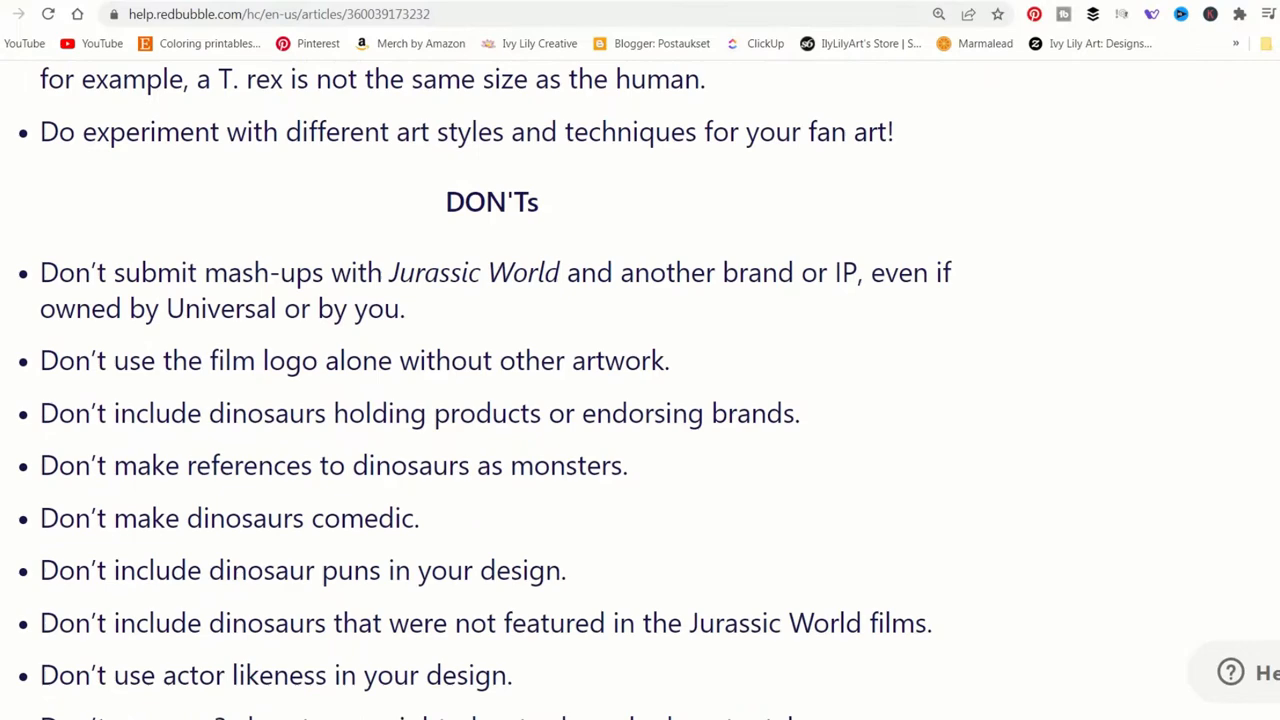